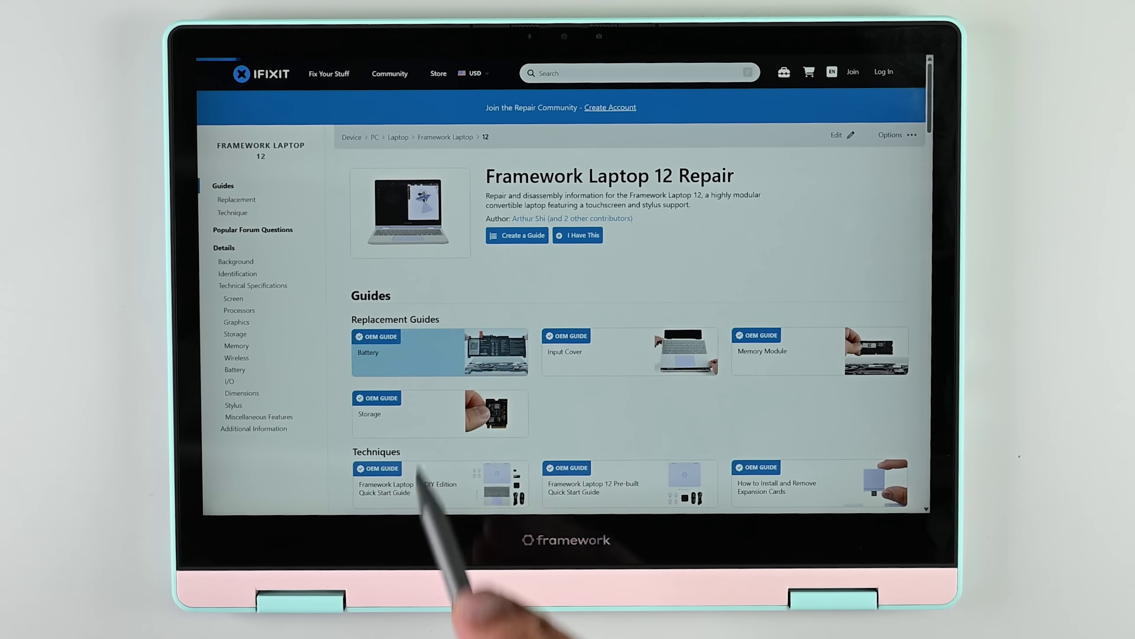
# Open the Framework Laptop 12 Battery Replacement guide from the repair page.
pyautogui.click(373, 352)
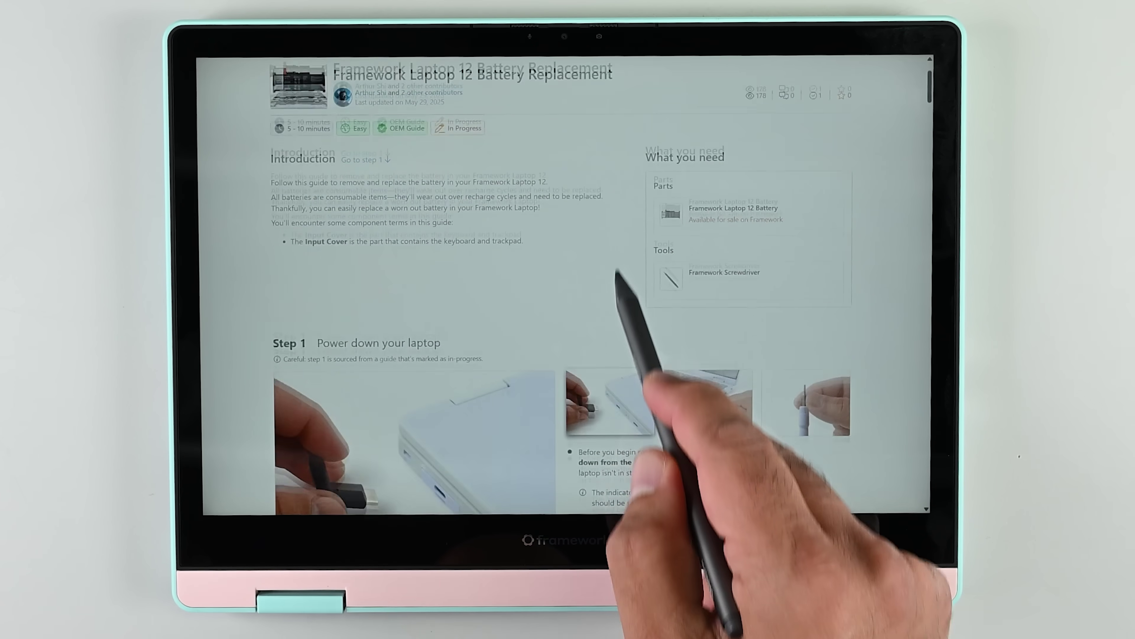